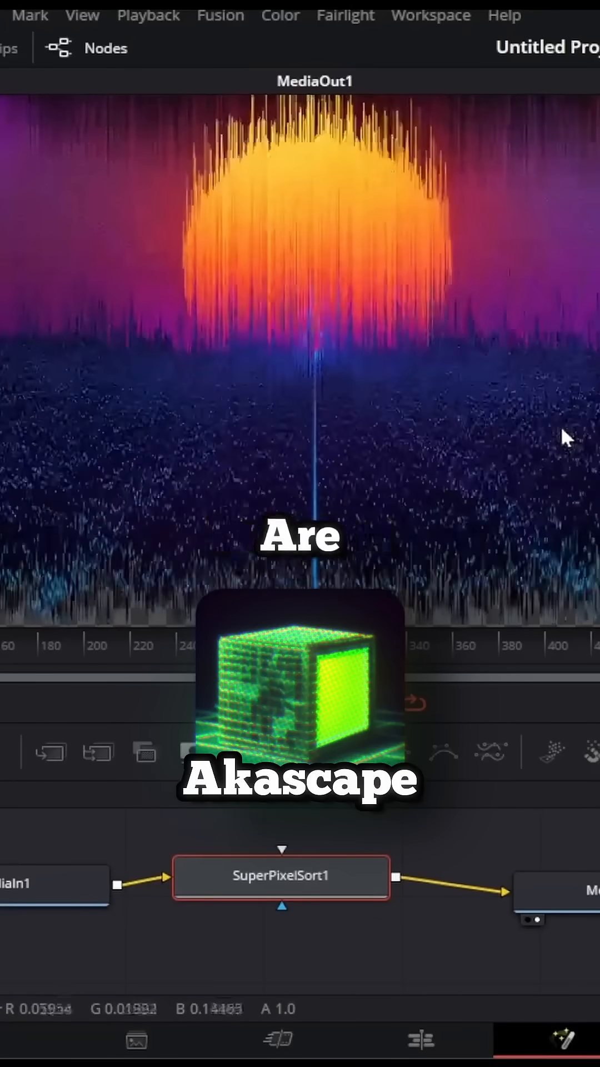
Switch from the Fusion page to the Edit page to show the tore up timeline.
left_click(222, 1050)
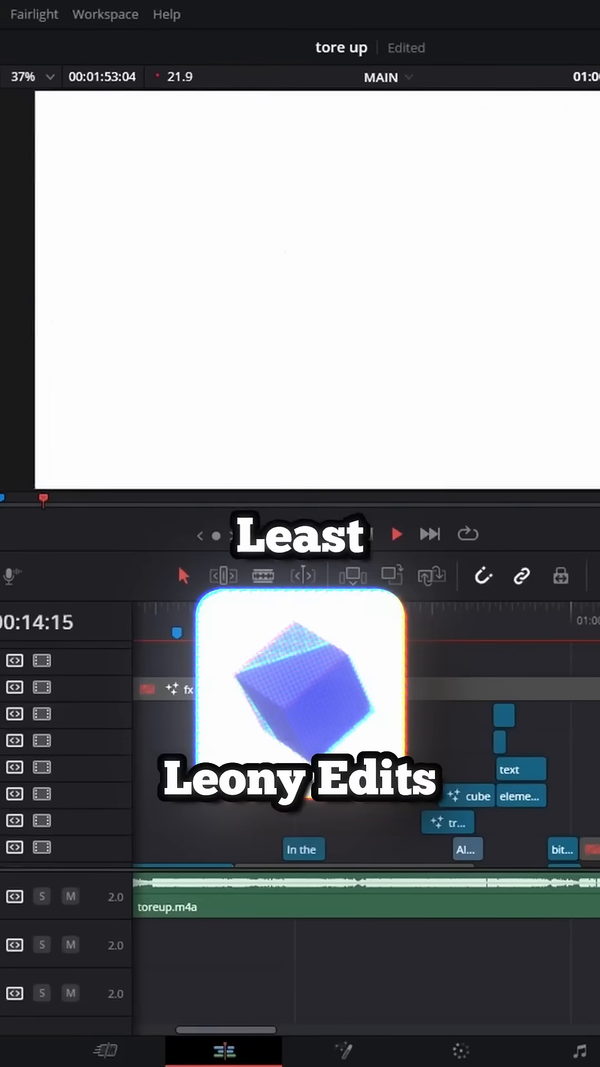